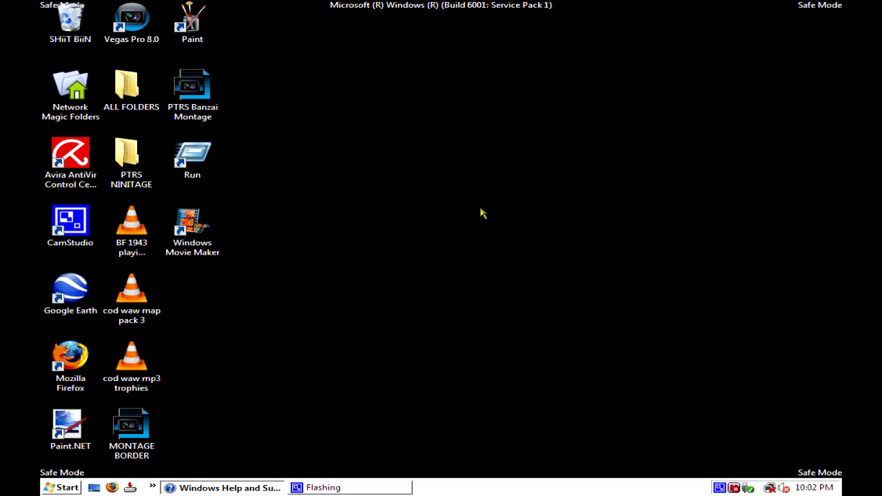
{"action": "mouse_move", "coordinate": [504, 215]}
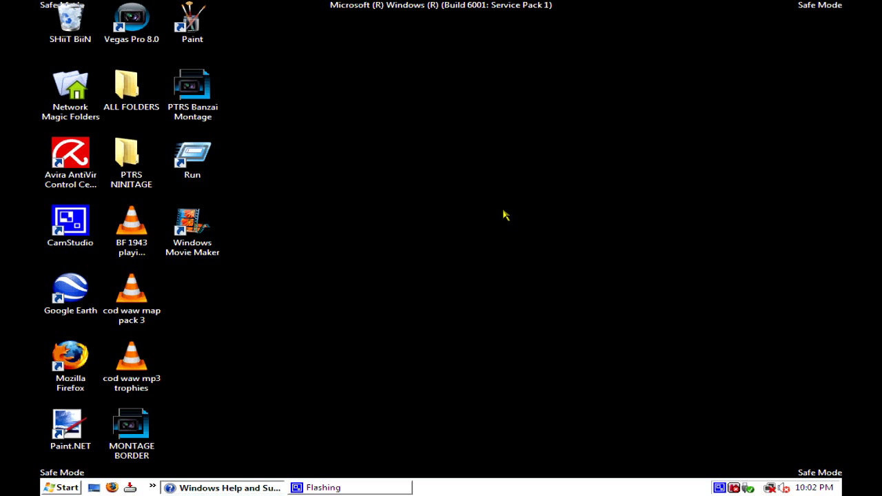
{"action": "mouse_move", "coordinate": [770, 489]}
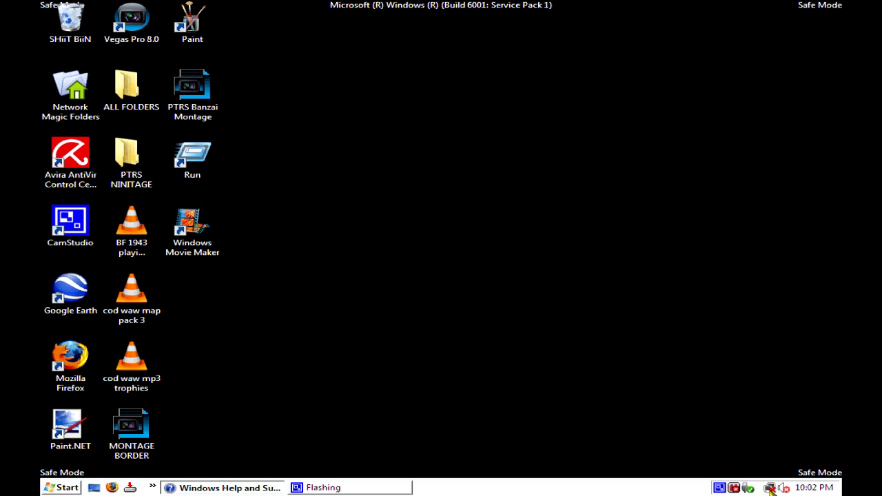
Show the McAfee SecurityCenter status window with protection disabled, then close it.
{"action": "left_click", "coordinate": [774, 488]}
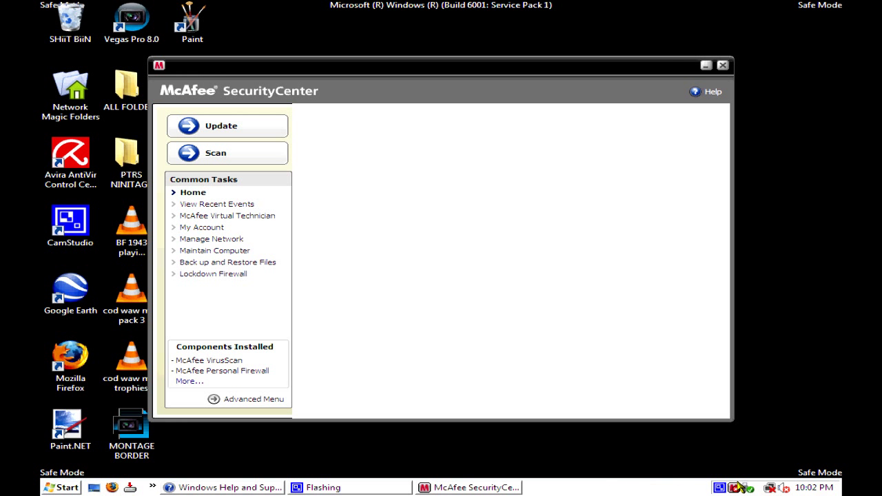
{"action": "left_click", "coordinate": [193, 193]}
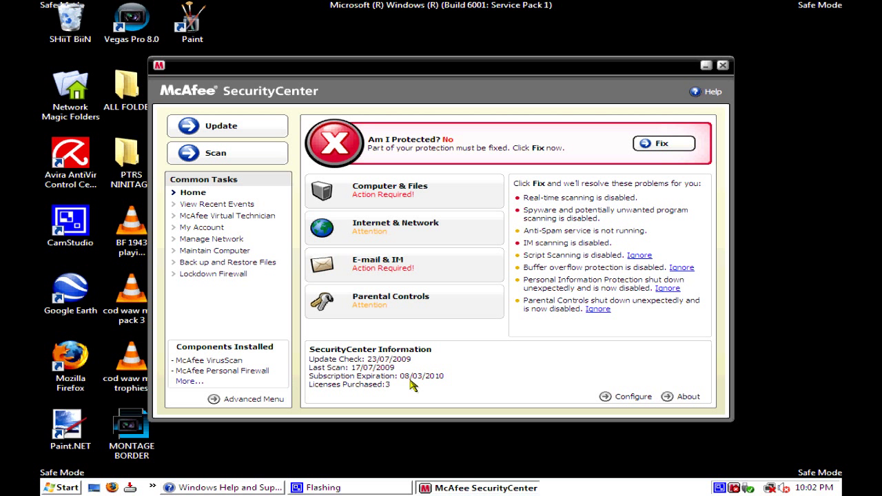
{"action": "mouse_move", "coordinate": [454, 380]}
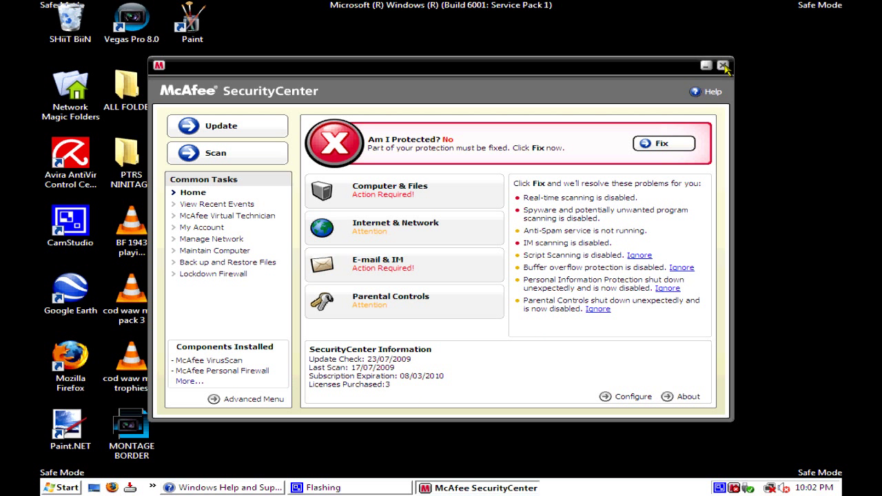
{"action": "left_click", "coordinate": [725, 66]}
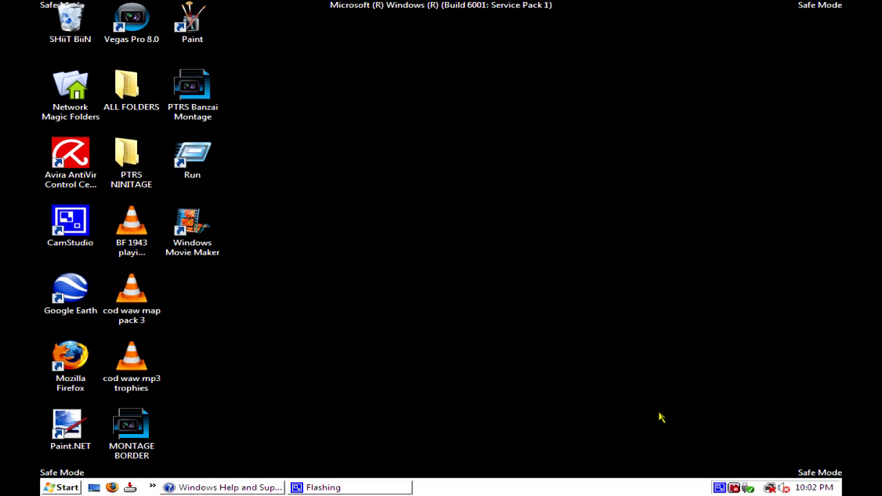
{"action": "mouse_move", "coordinate": [116, 51]}
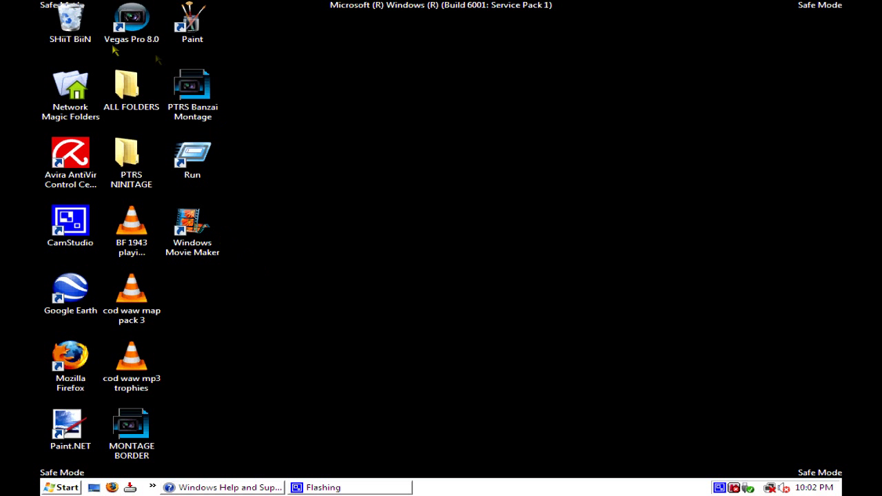
{"action": "mouse_move", "coordinate": [177, 157]}
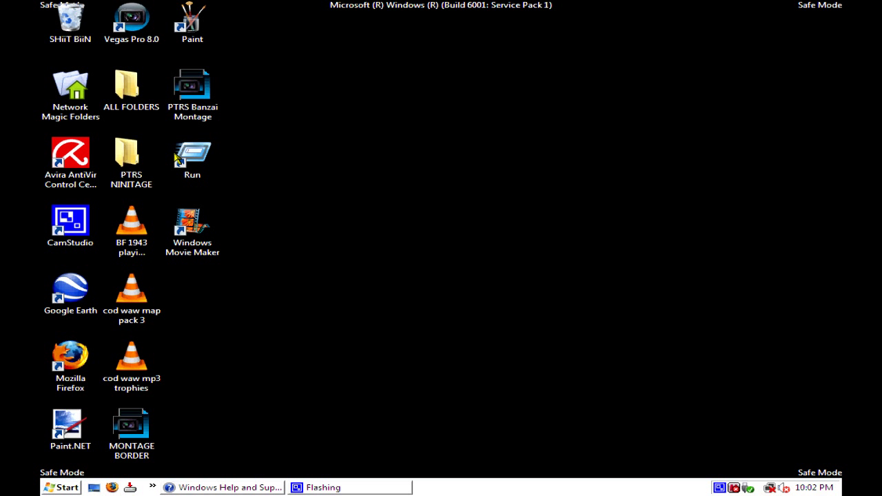
{"action": "mouse_move", "coordinate": [166, 163]}
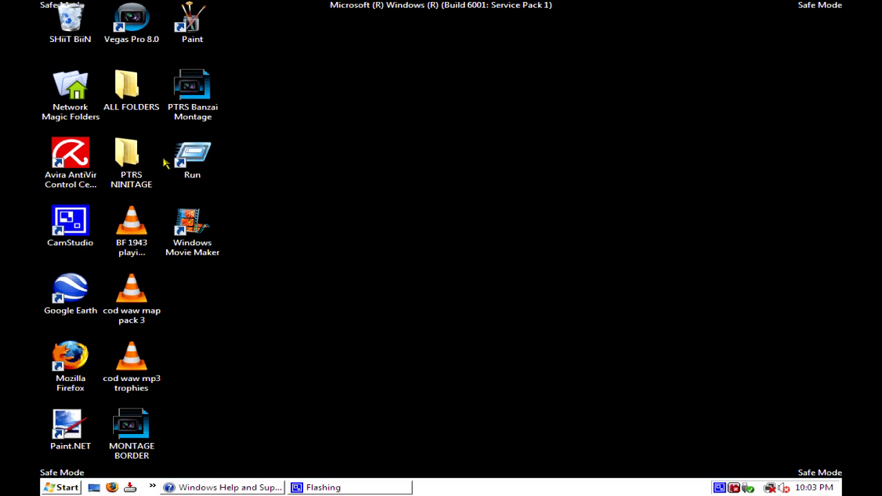
{"action": "mouse_move", "coordinate": [287, 311]}
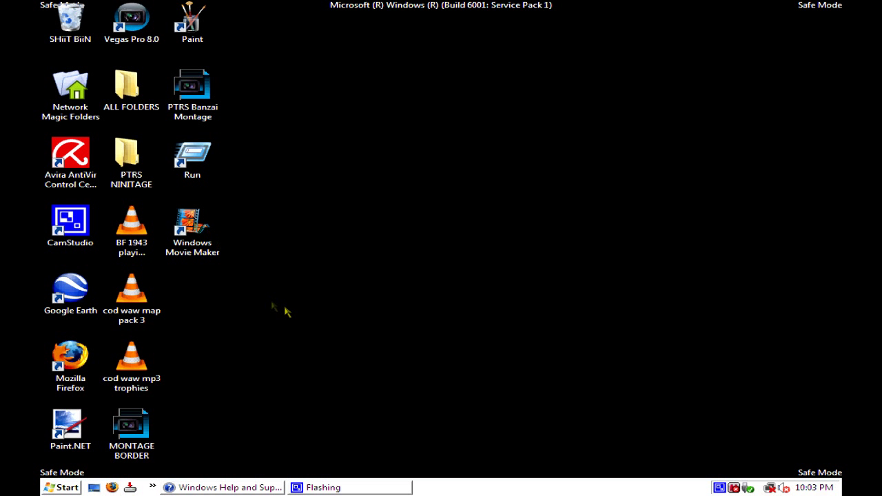
{"action": "mouse_move", "coordinate": [218, 471]}
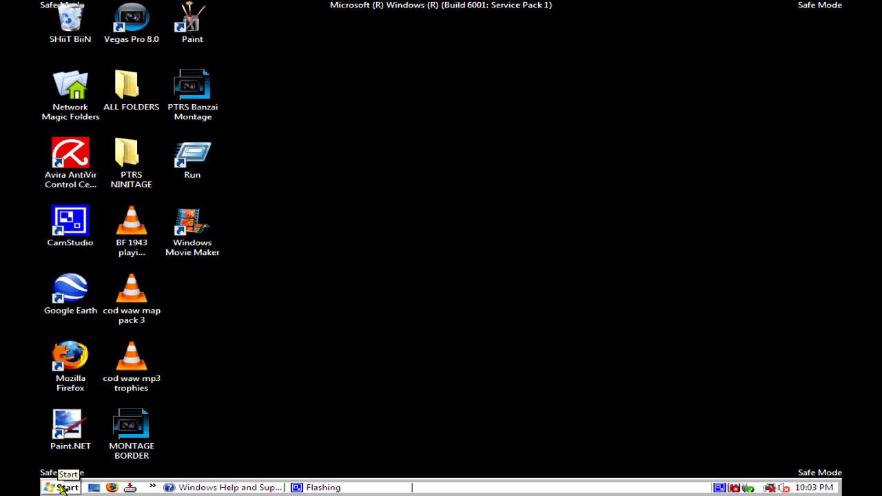
Bring up the Start menu from the taskbar.
{"action": "left_click", "coordinate": [62, 488]}
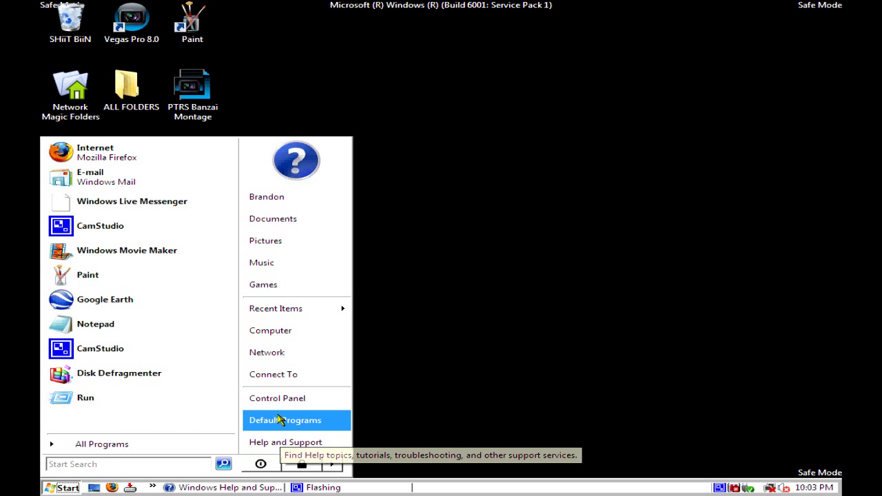
Show Computer Properties: Vista Home Basic SP1, Acer Aspire M1200, 2.00 GB memory.
{"action": "right_click", "coordinate": [270, 331]}
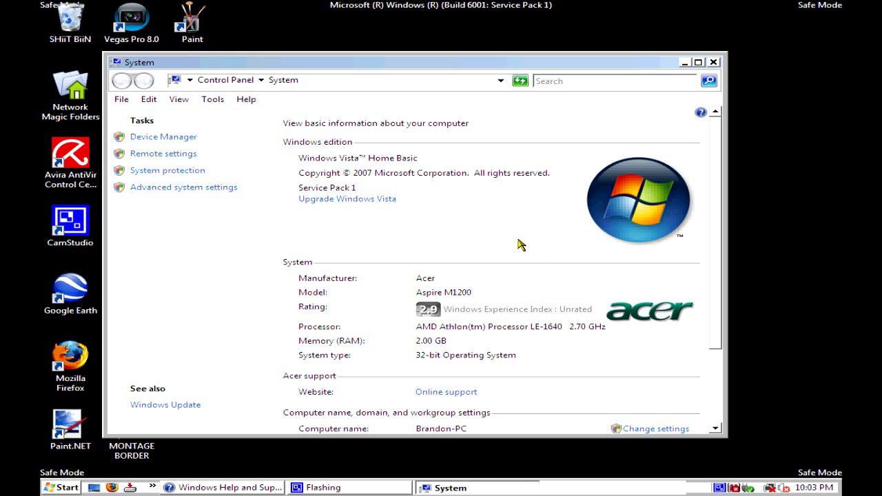
{"action": "mouse_move", "coordinate": [331, 193]}
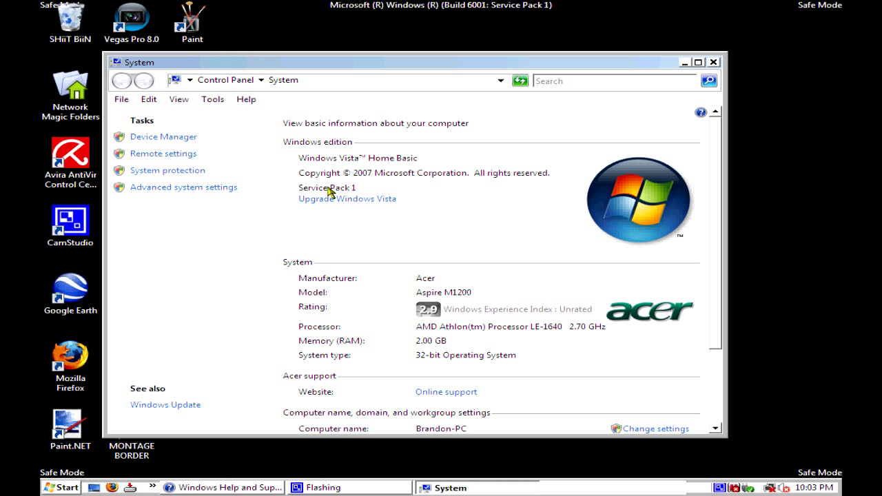
{"action": "mouse_move", "coordinate": [337, 201]}
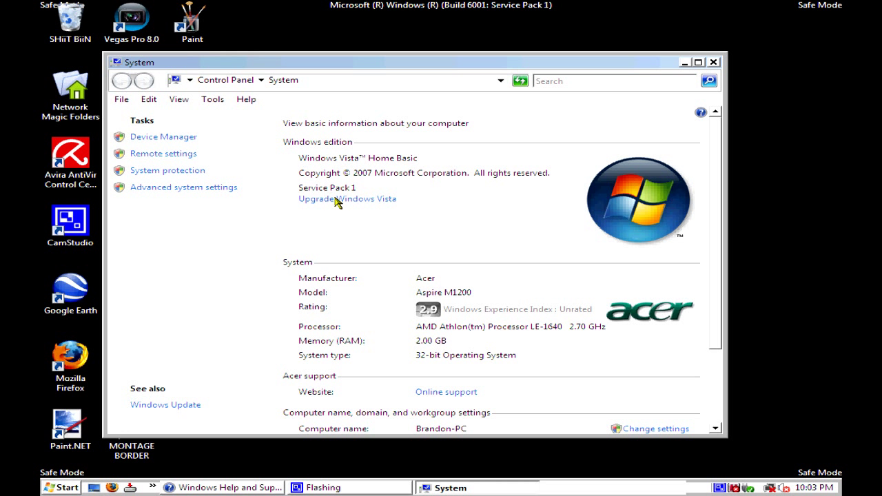
{"action": "mouse_move", "coordinate": [426, 364]}
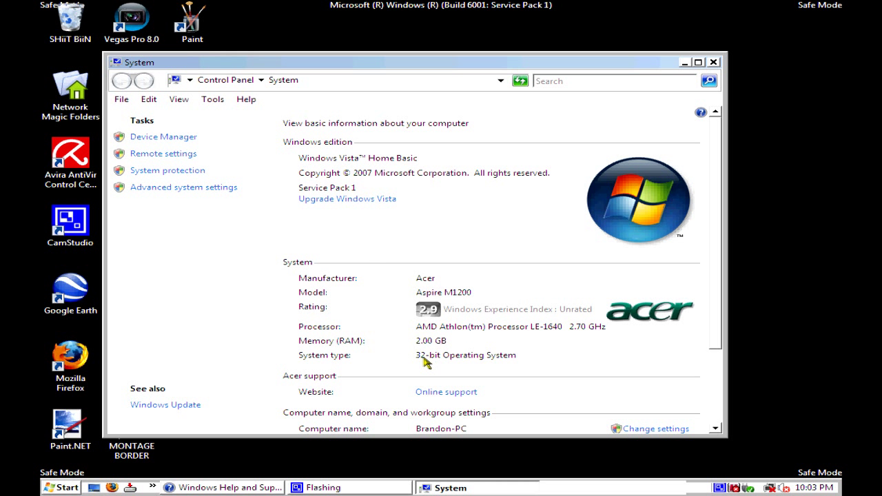
{"action": "mouse_move", "coordinate": [719, 296]}
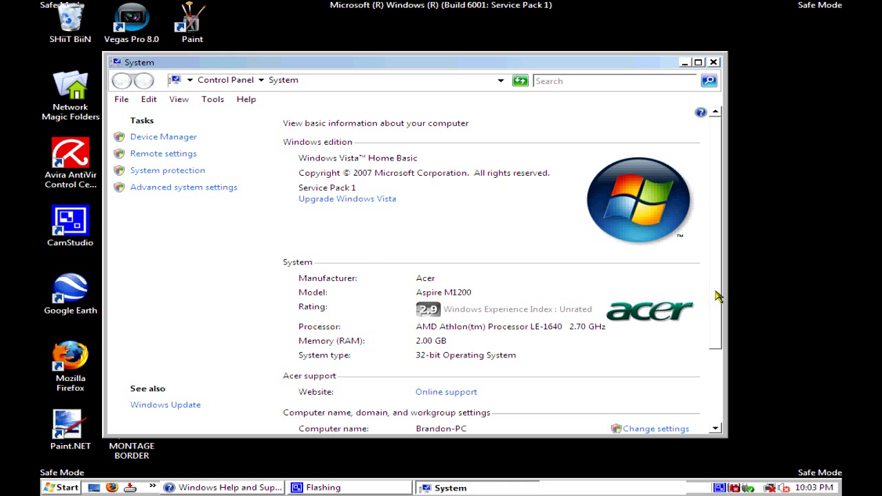
{"action": "scroll", "scroll_direction": "down", "scroll_amount": 3}
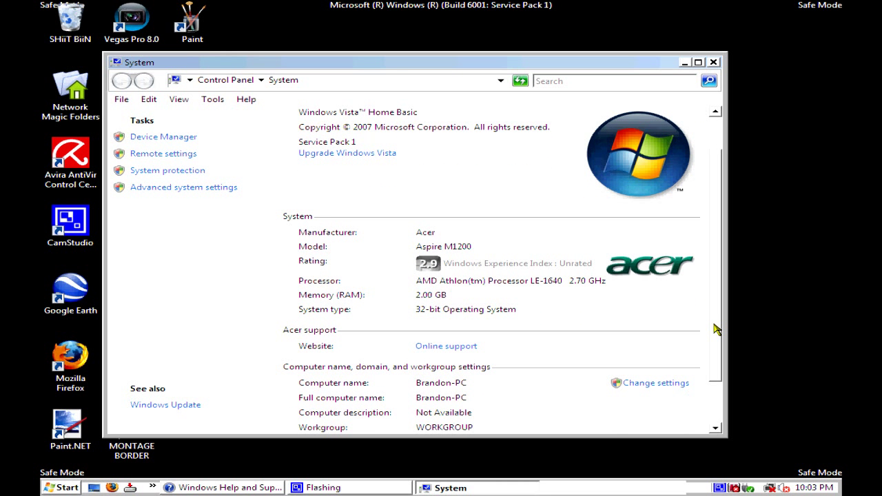
{"action": "scroll", "scroll_direction": "up", "scroll_amount": 3}
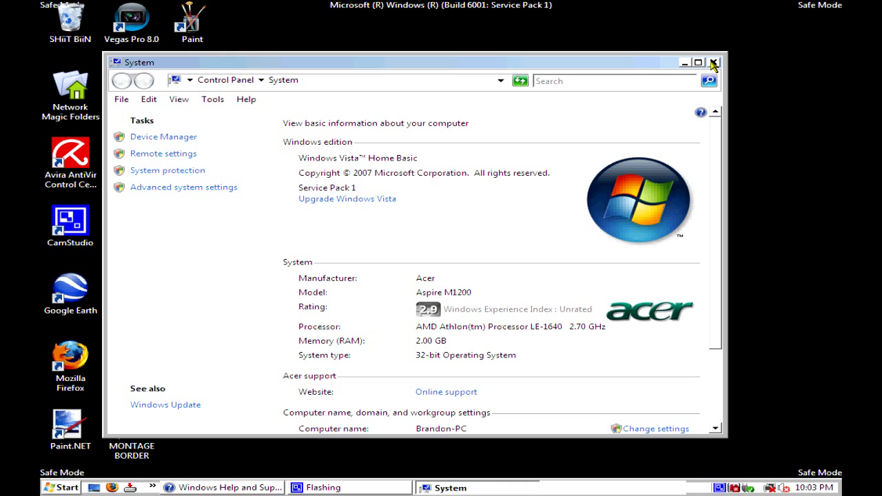
{"action": "mouse_move", "coordinate": [714, 64]}
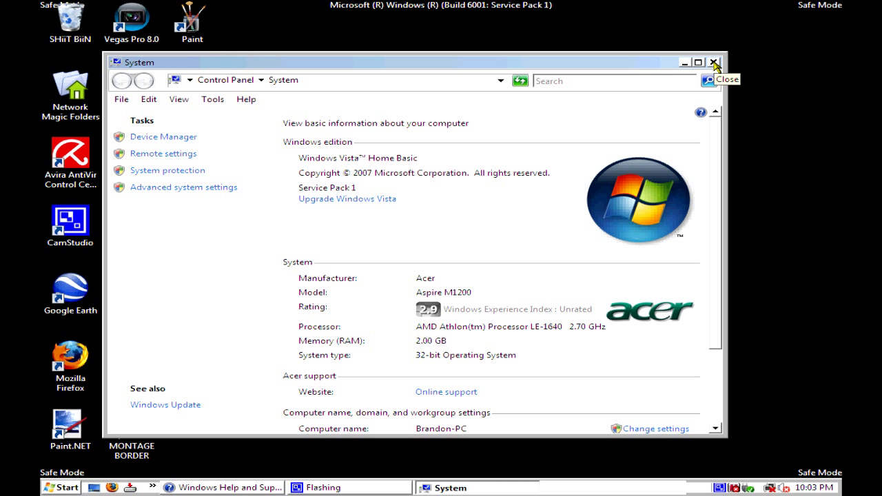
Close the System window to return to the Safe Mode desktop.
{"action": "left_click", "coordinate": [714, 62]}
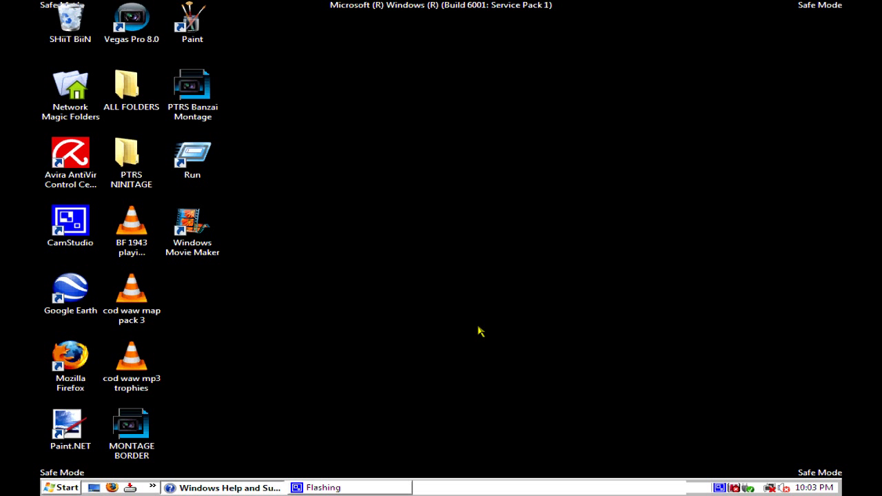
{"action": "mouse_move", "coordinate": [403, 452]}
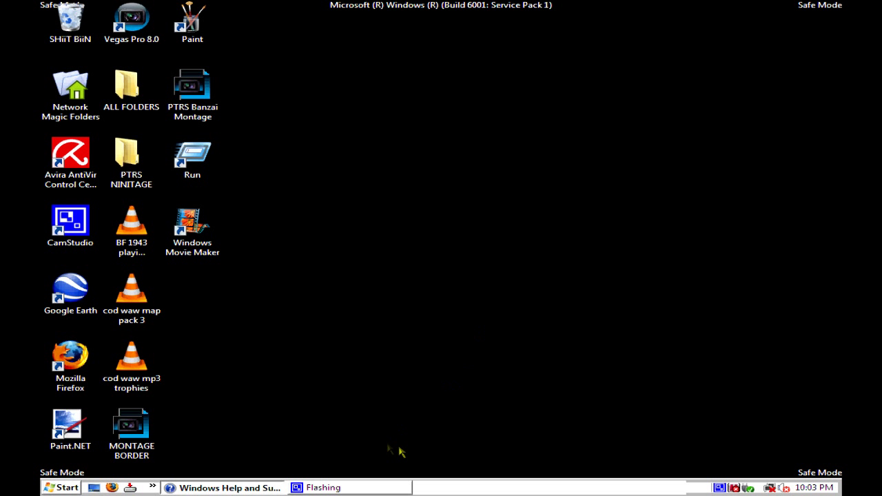
{"action": "mouse_move", "coordinate": [720, 488]}
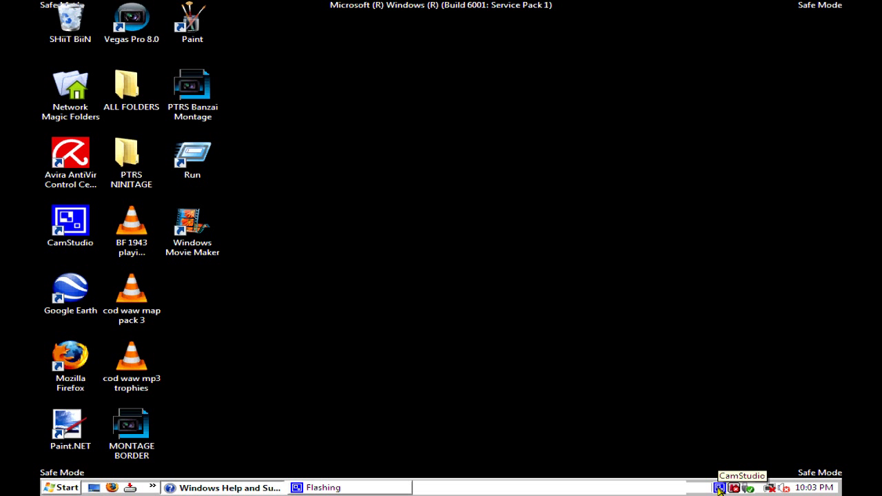